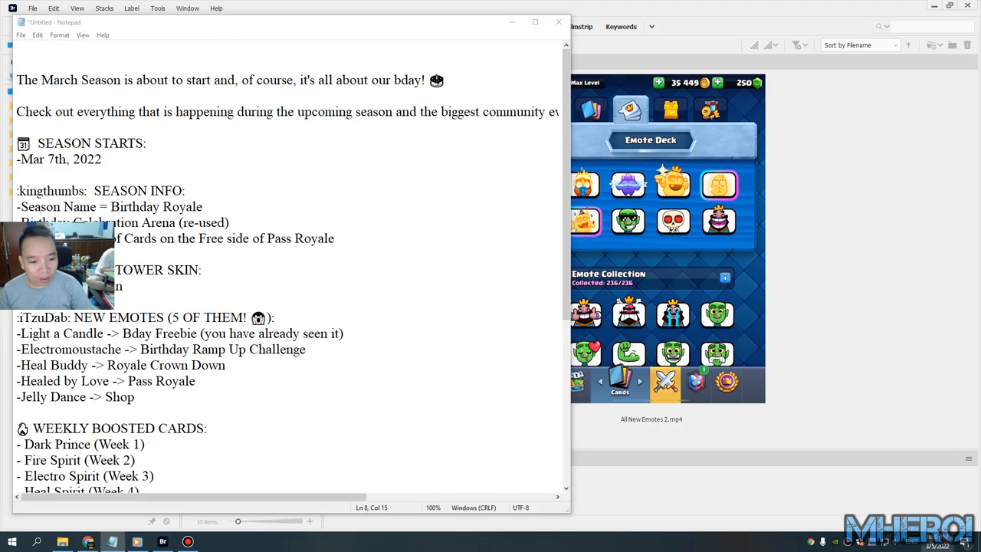
Step: Read the March season info and tower skin lines in Notepad, scrolling past the new emotes
{"action": "left_click", "coordinate": [918, 541]}
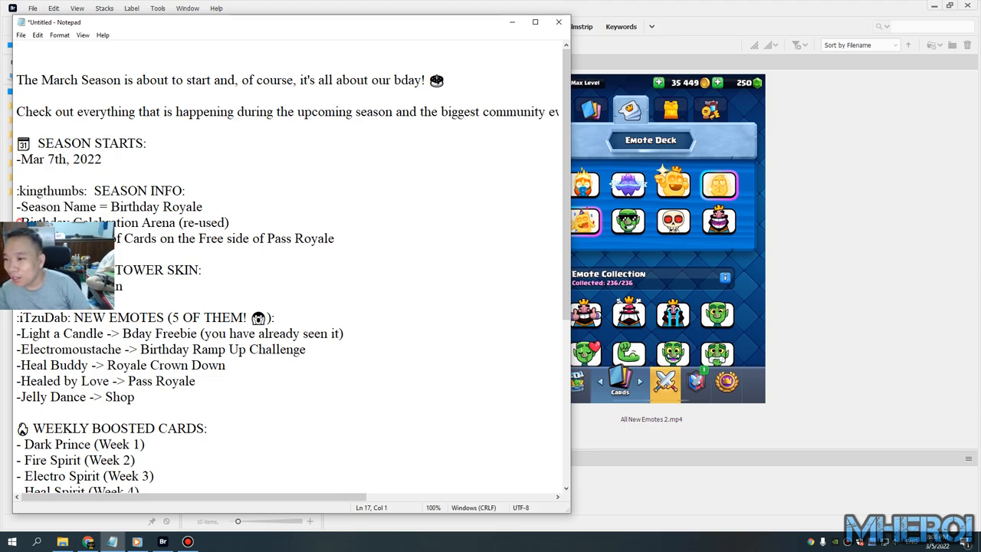
{"action": "double_click", "coordinate": [98, 223]}
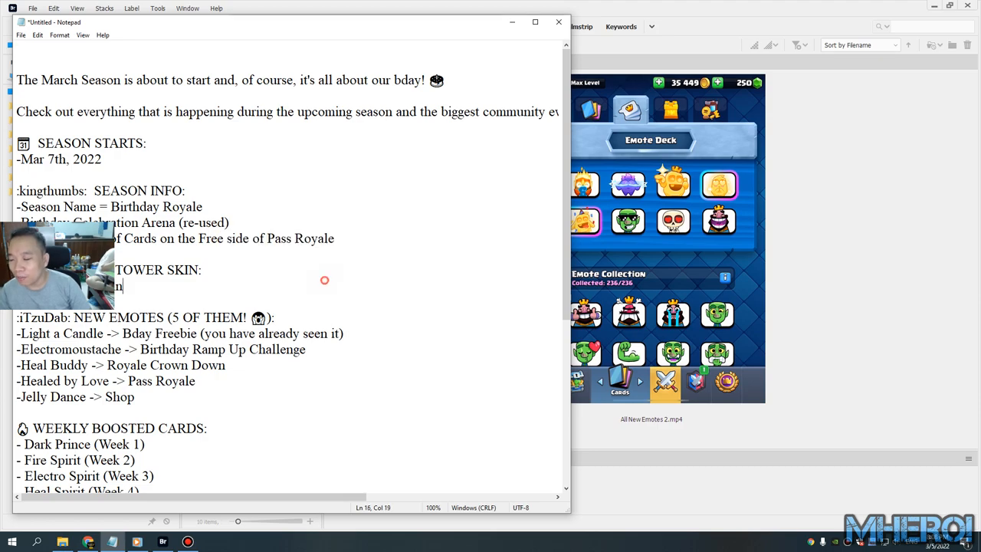
{"action": "scroll", "scroll_direction": "down", "scroll_amount": 3}
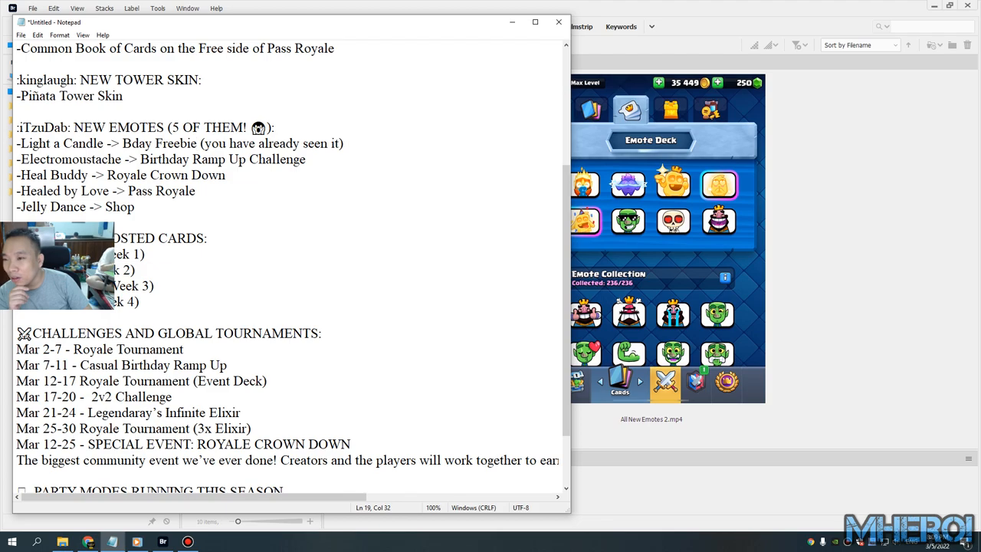
{"action": "double_click", "coordinate": [95, 159]}
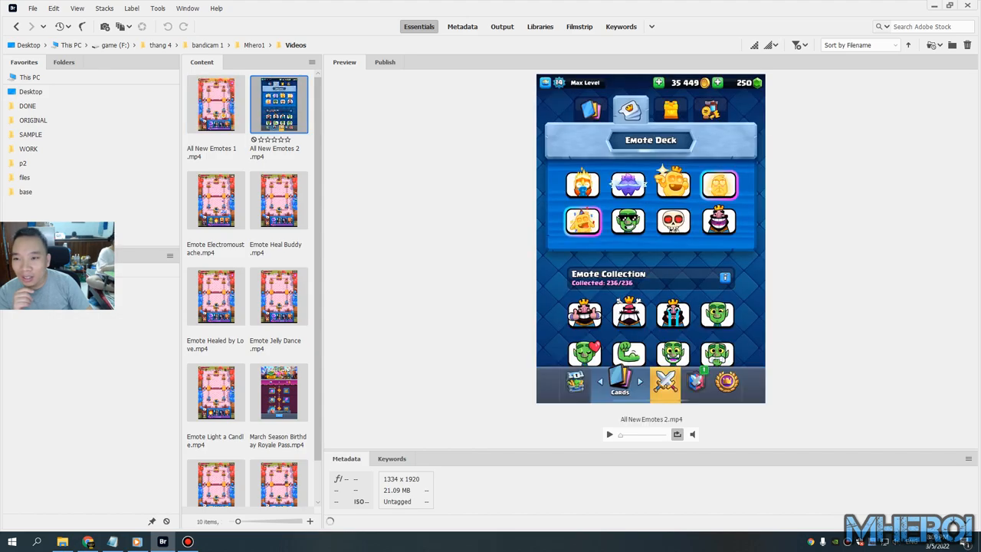
Step: Play the All New Emotes 2, Electromoustache, Heal Buddy, Healed by Love and Piñata Tower Skin Destroyed videos
{"action": "left_click", "coordinate": [608, 434]}
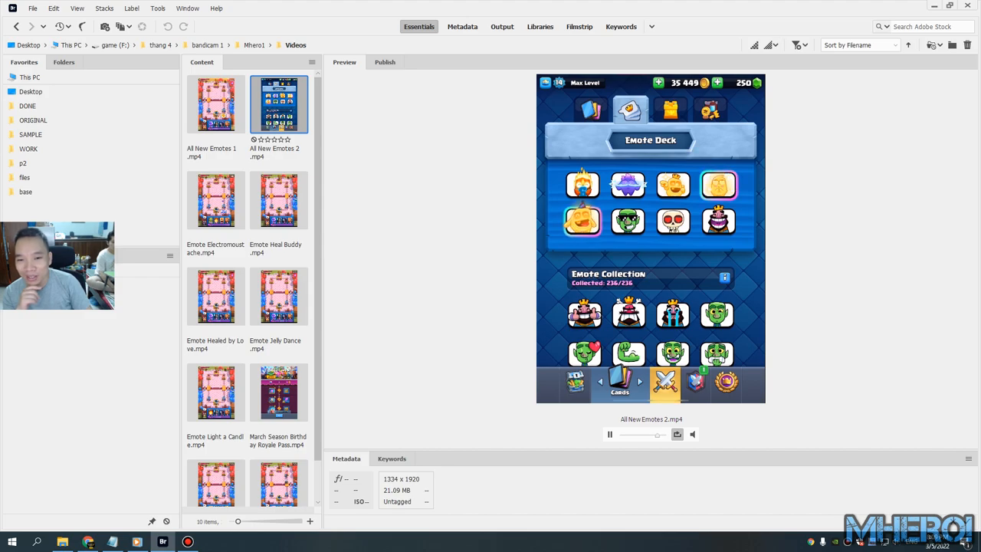
{"action": "left_click", "coordinate": [216, 200]}
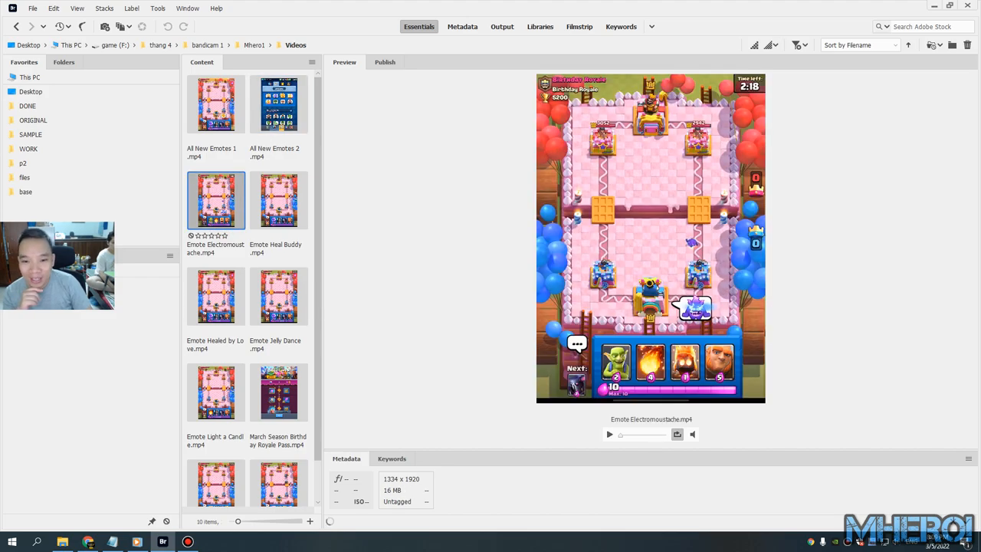
{"action": "left_click", "coordinate": [608, 434]}
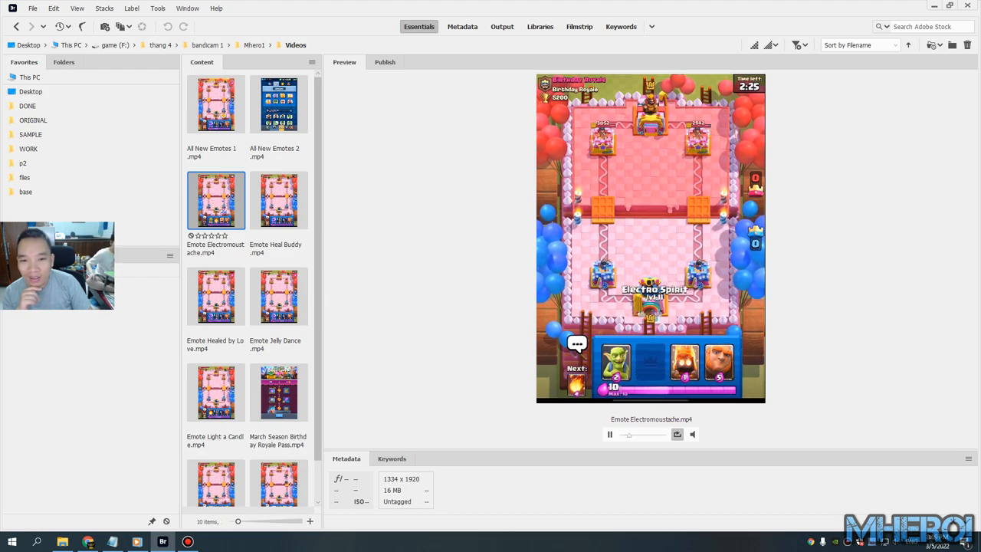
{"action": "left_click", "coordinate": [278, 200]}
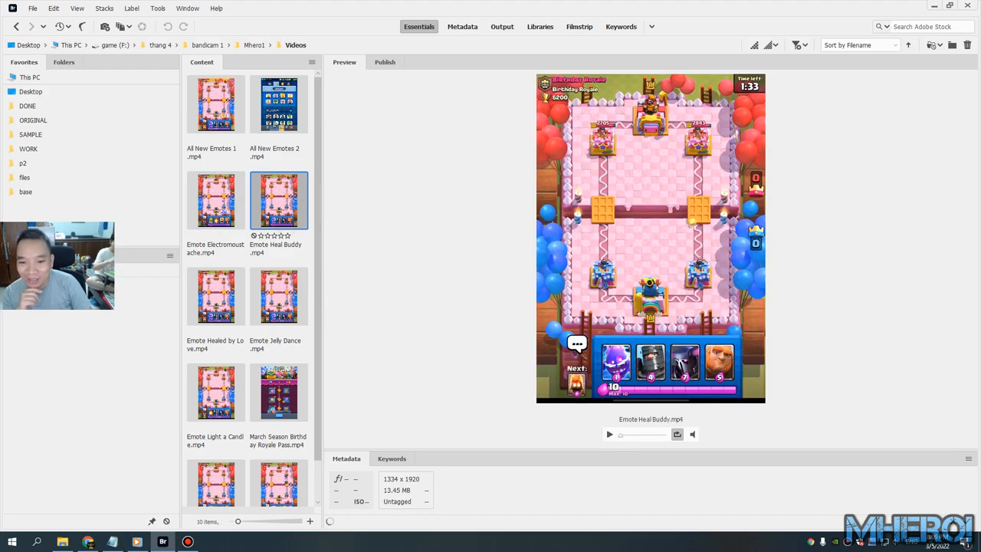
{"action": "left_click", "coordinate": [608, 434]}
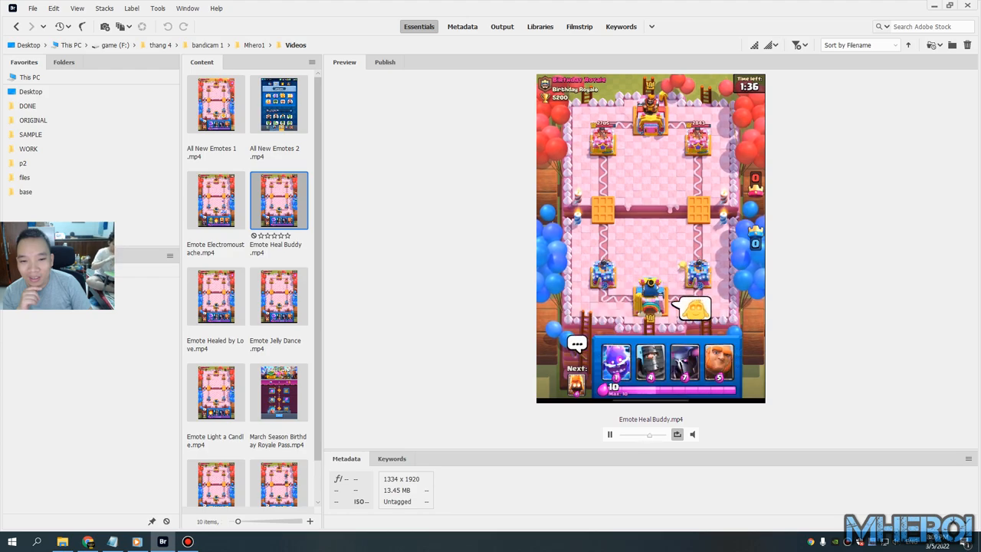
{"action": "left_click", "coordinate": [215, 296]}
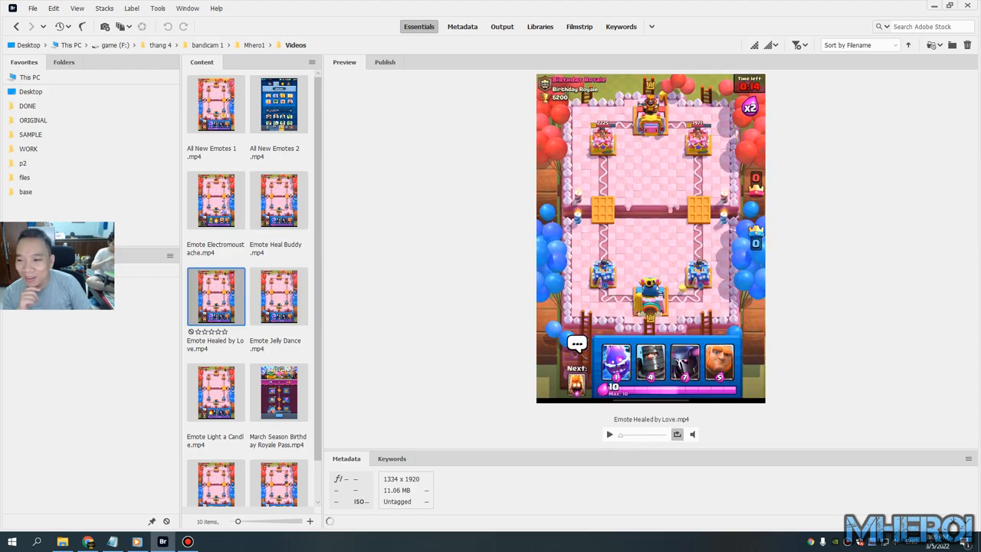
{"action": "left_click", "coordinate": [609, 433]}
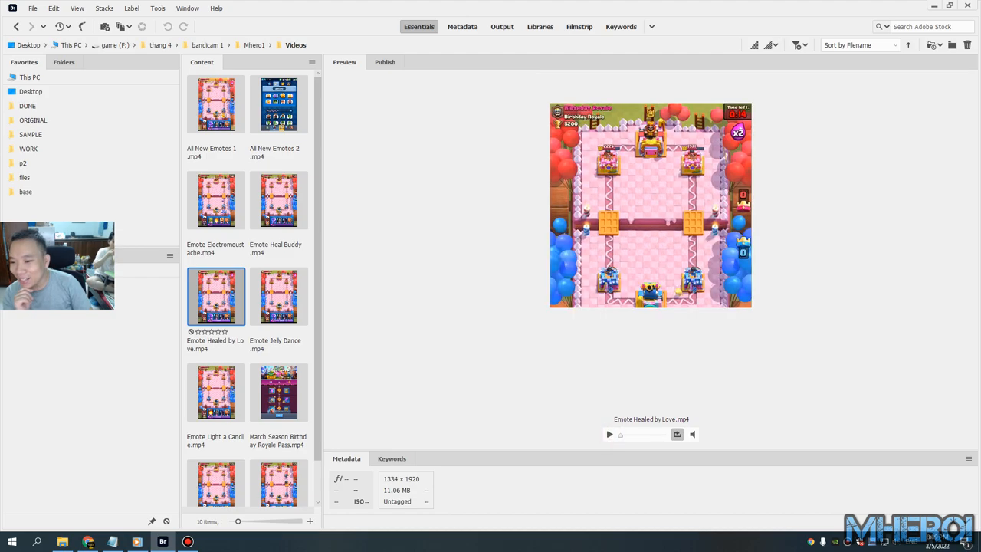
{"action": "left_click", "coordinate": [278, 444]}
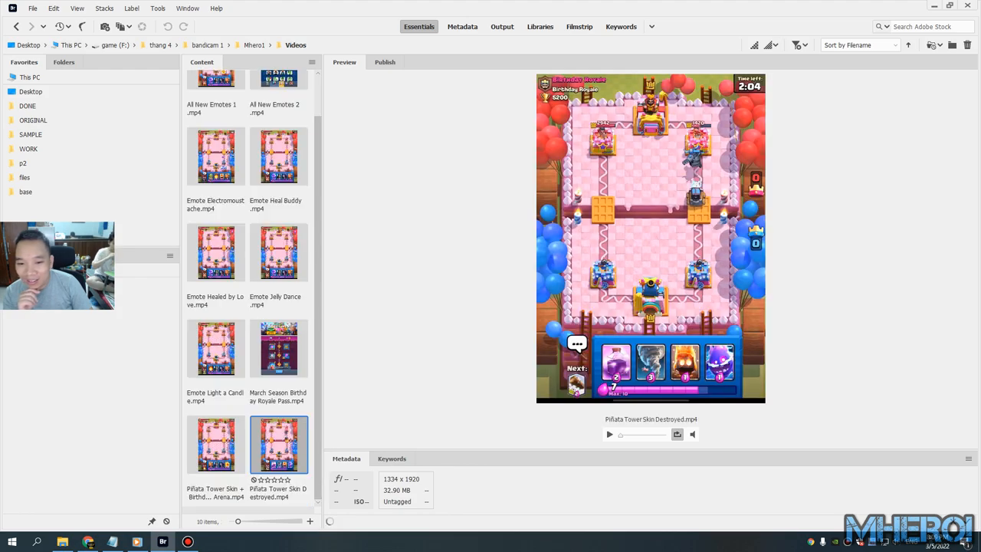
{"action": "left_click", "coordinate": [609, 434]}
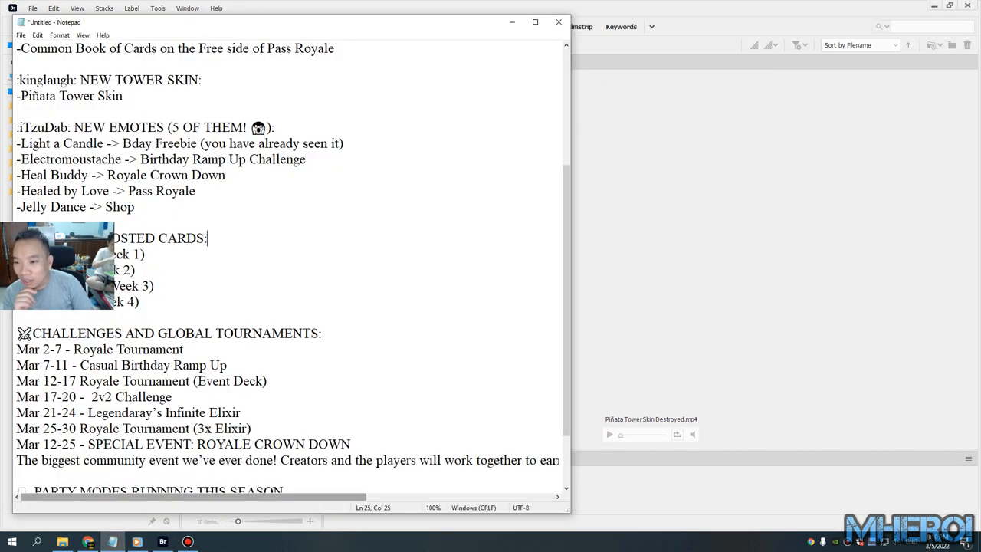
Step: Scroll to the emotes list and select the word Dance in Jelly Dance
{"action": "scroll", "scroll_direction": "down", "scroll_amount": 3}
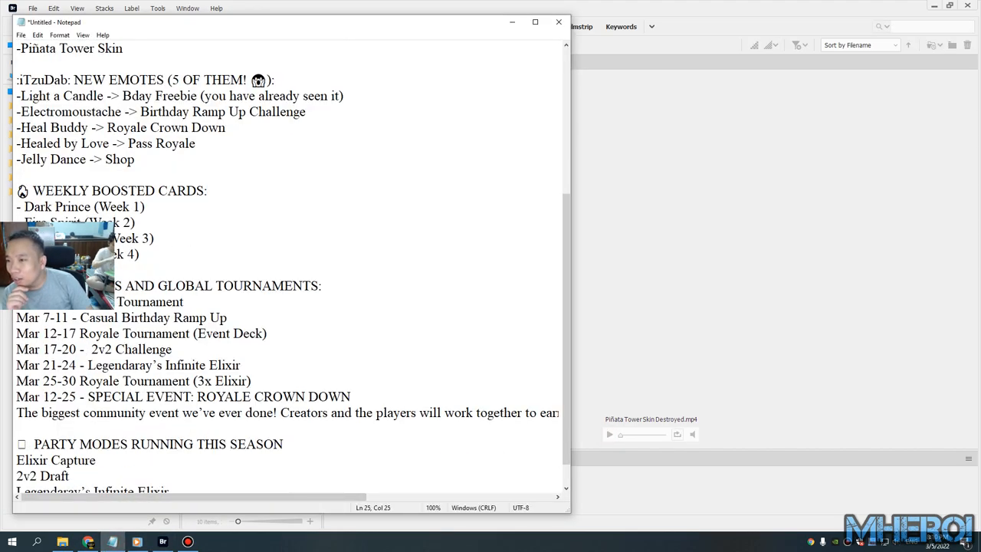
{"action": "double_click", "coordinate": [72, 159]}
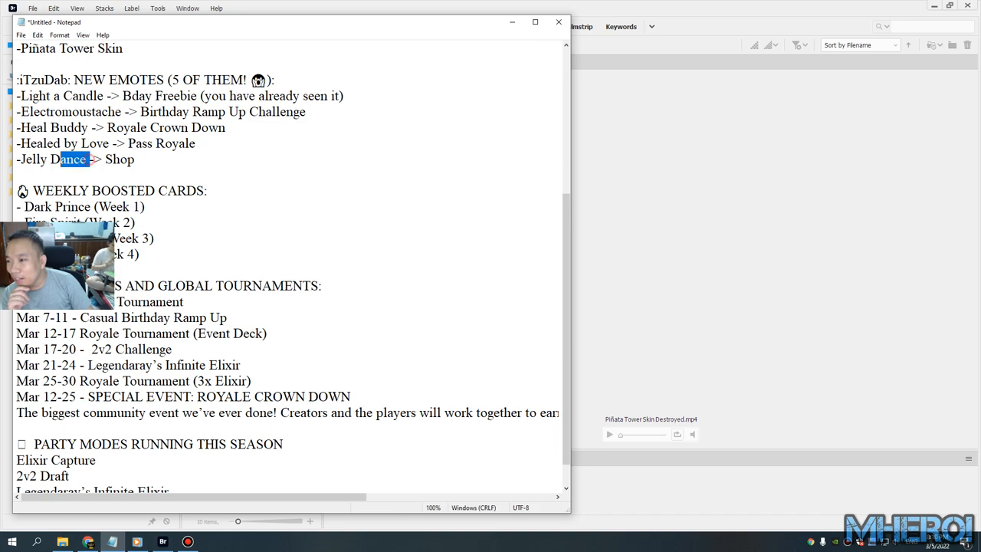
{"action": "left_click", "coordinate": [225, 161]}
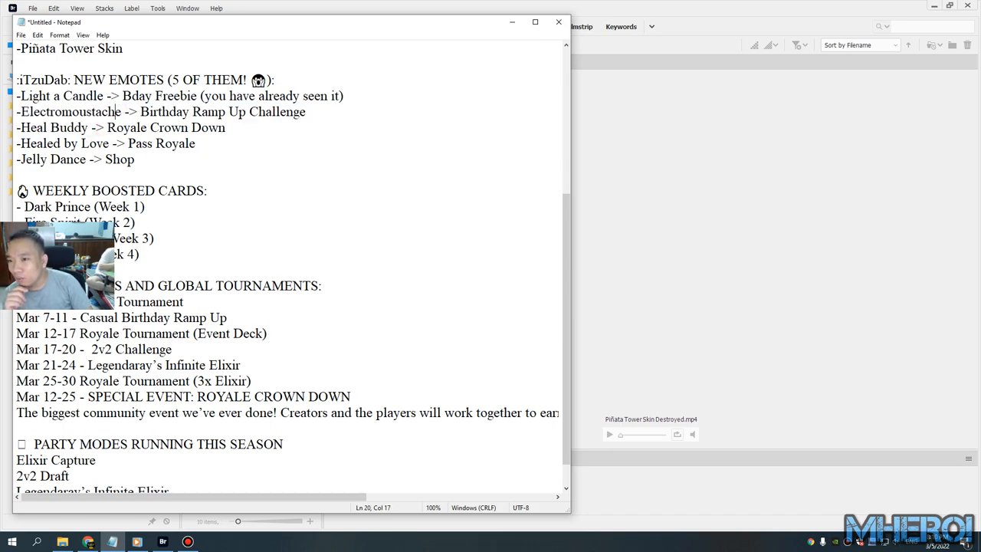
Step: Read through the boosted cards and tournaments lists, selecting Challenge on the 2v2 line
{"action": "scroll", "scroll_direction": "down", "scroll_amount": 3}
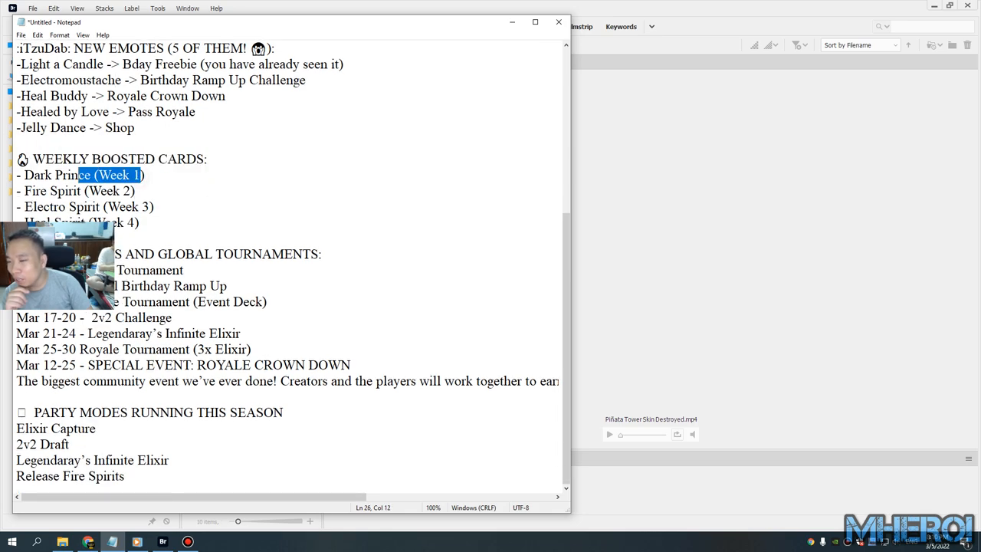
{"action": "left_click", "coordinate": [144, 175]}
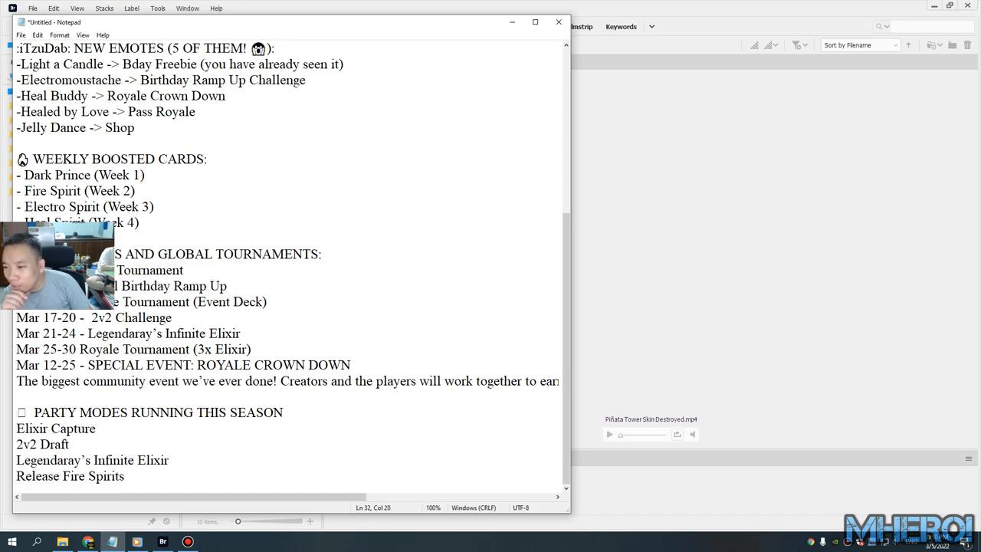
{"action": "double_click", "coordinate": [144, 317]}
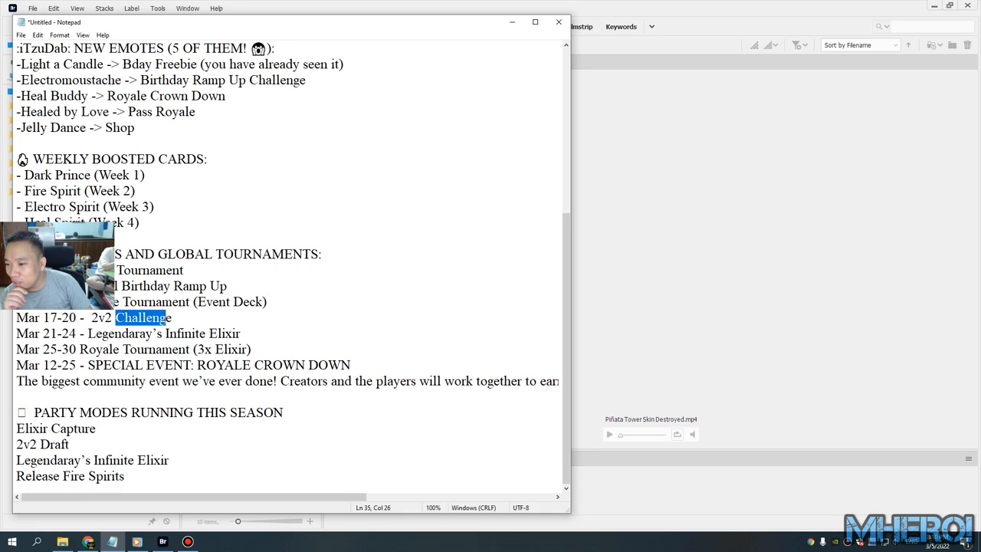
{"action": "left_click", "coordinate": [268, 334]}
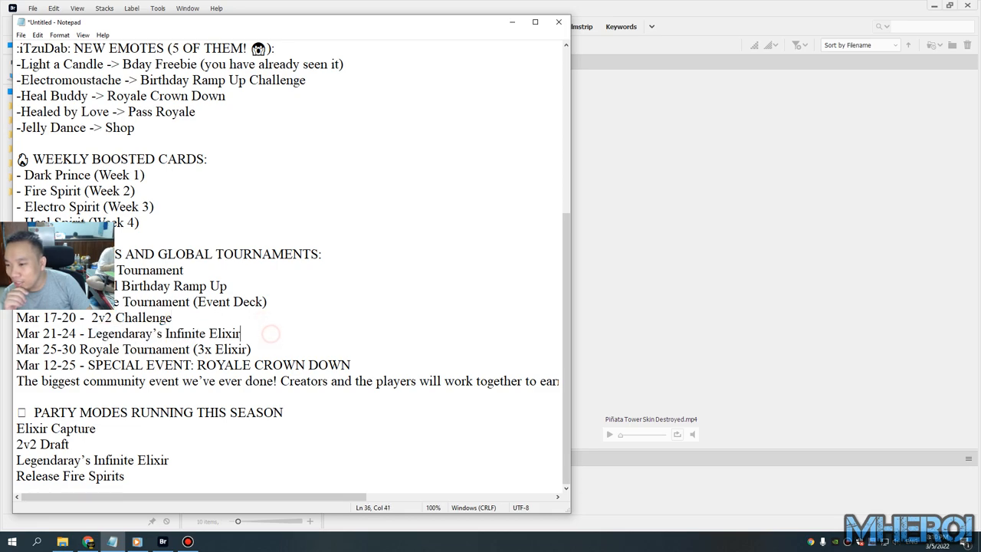
{"action": "double_click", "coordinate": [83, 349]}
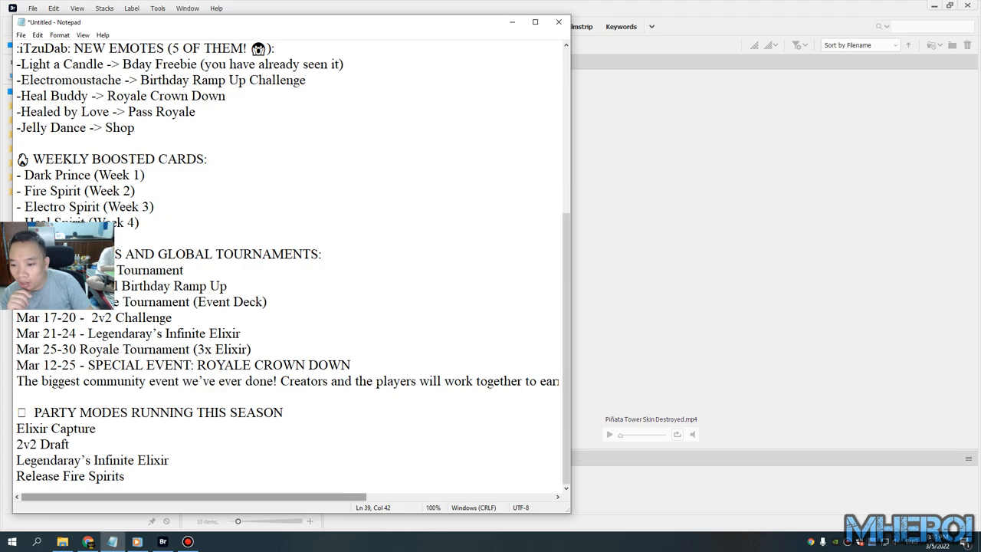
{"action": "scroll", "scroll_direction": "right", "scroll_amount": 3}
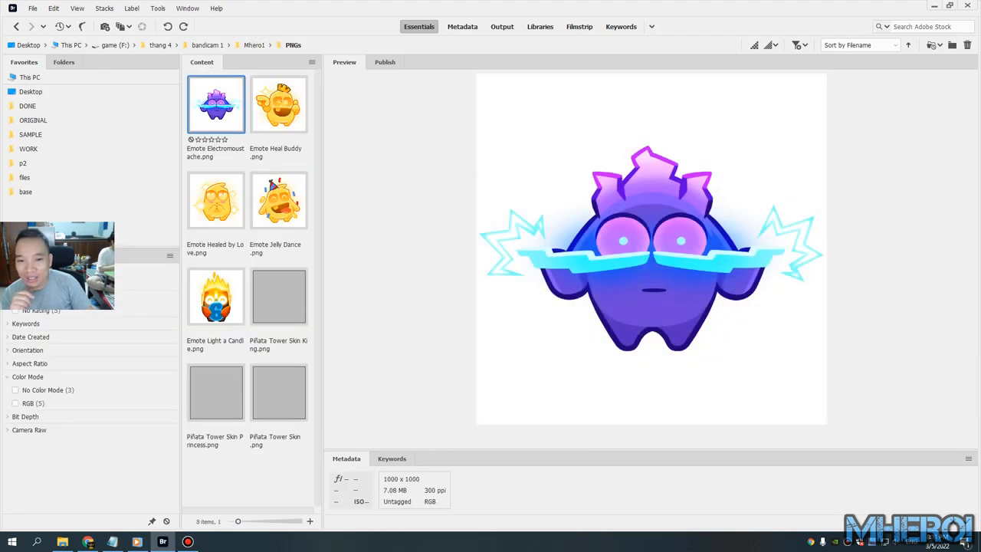
Step: Preview the Healed by Love, Piñata Tower Skin Princess, combined Piñata and Electromoustache PNGs
{"action": "left_click", "coordinate": [216, 200]}
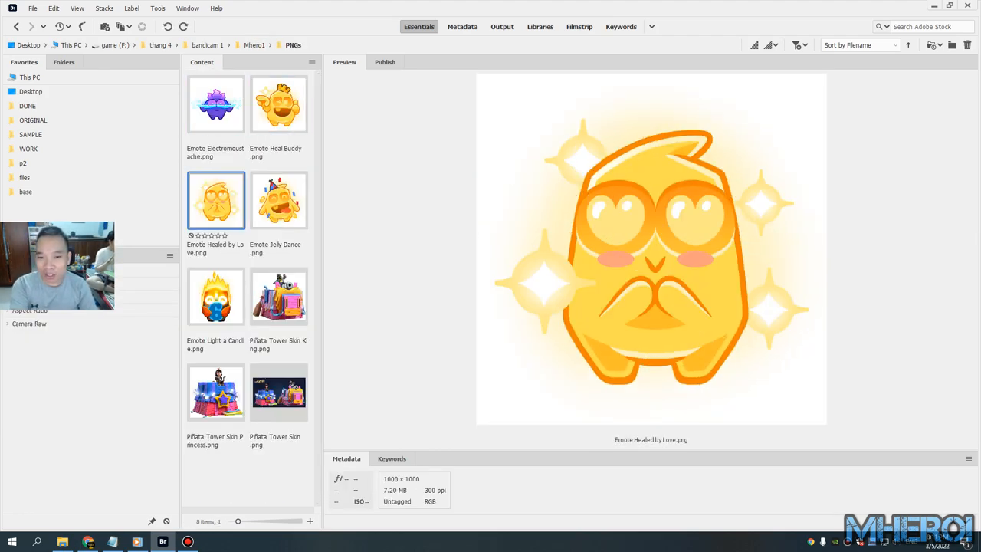
{"action": "left_click", "coordinate": [215, 392]}
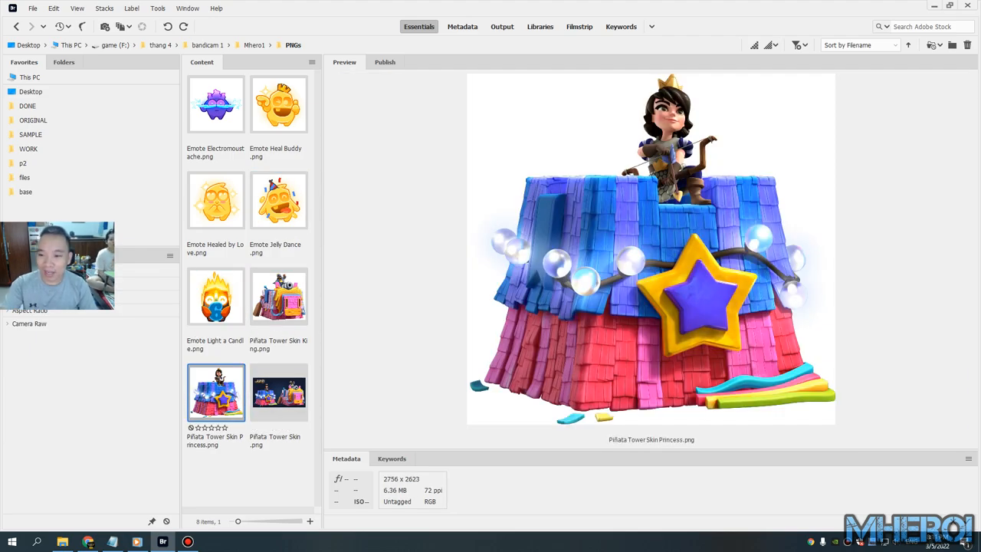
{"action": "left_click", "coordinate": [278, 392]}
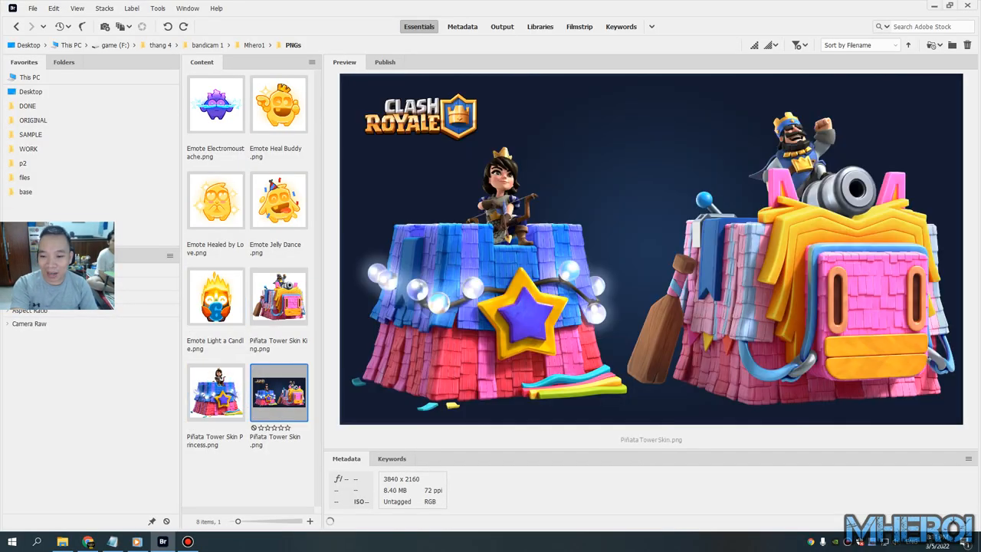
{"action": "left_click", "coordinate": [215, 105]}
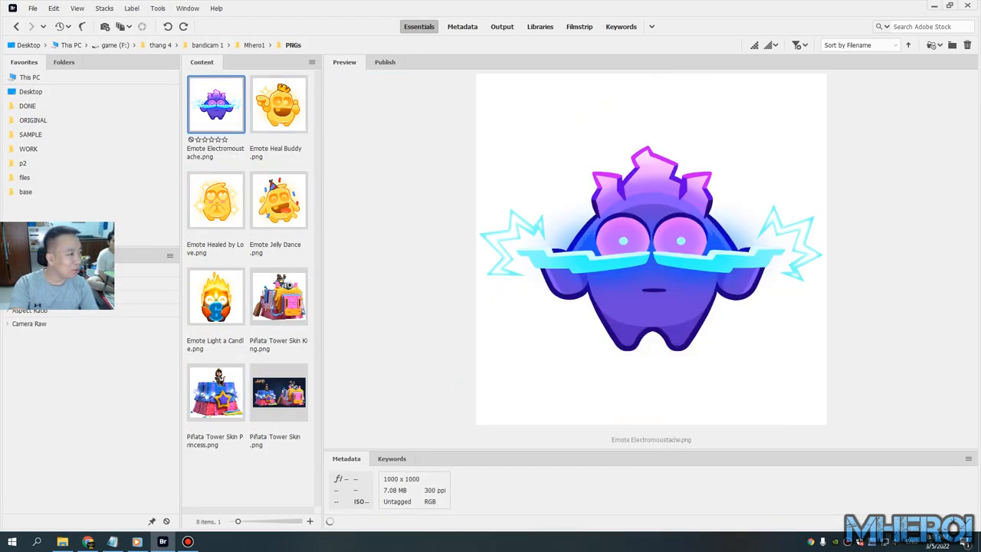